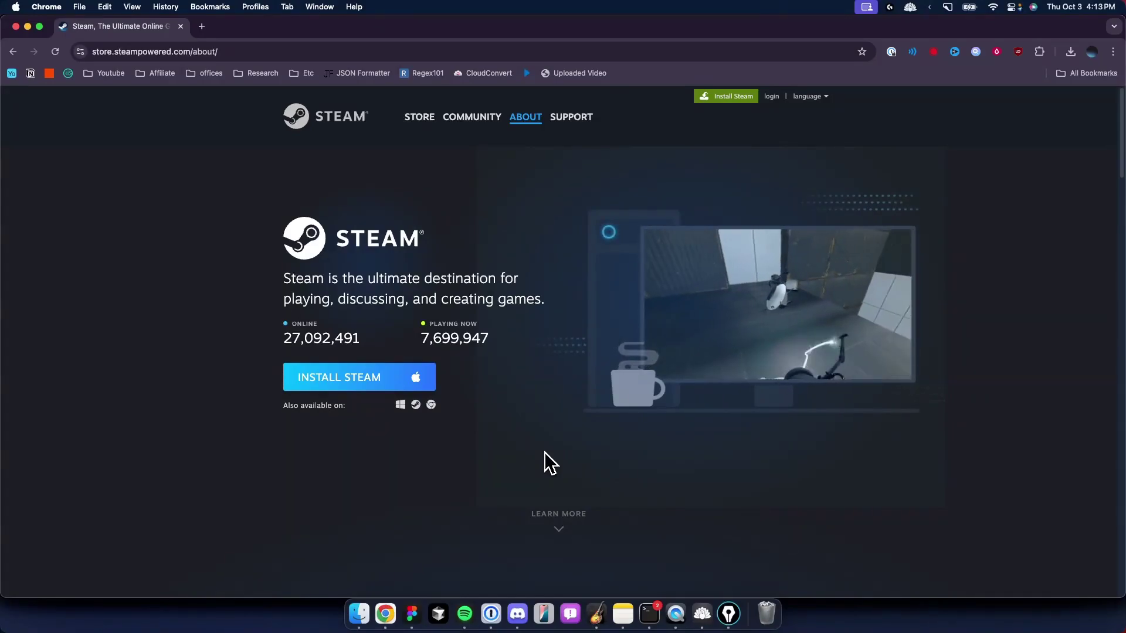
{"action": "mouse_move", "coordinate": [512, 429]}
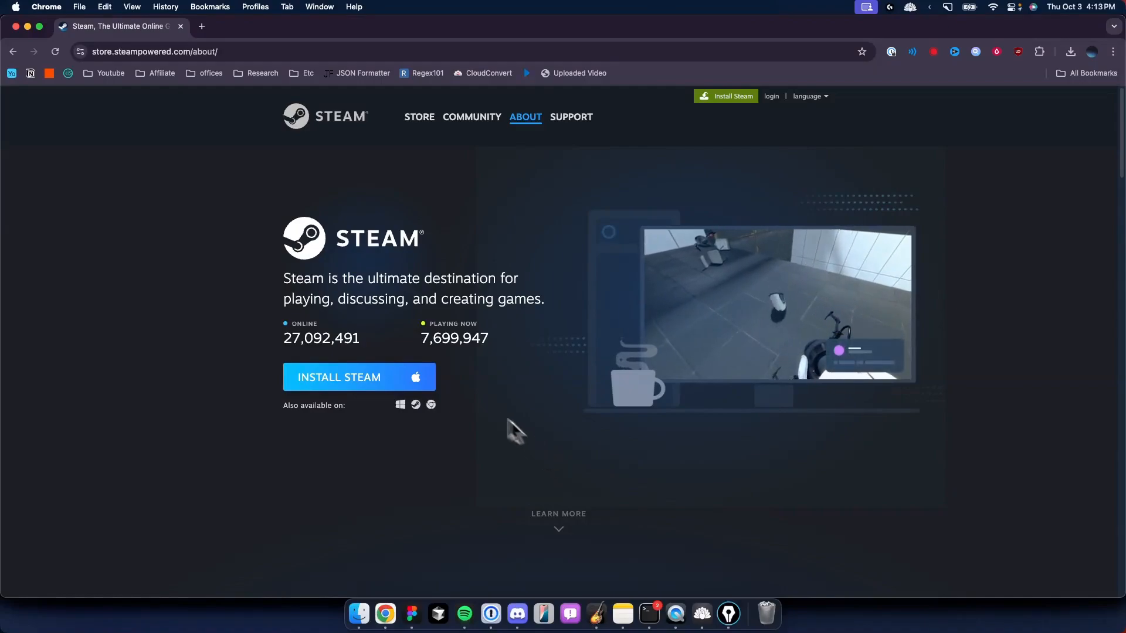
Open the downloaded steam (1).dmg disk image from Chrome's recent downloads list.
{"action": "left_click", "coordinate": [1071, 52]}
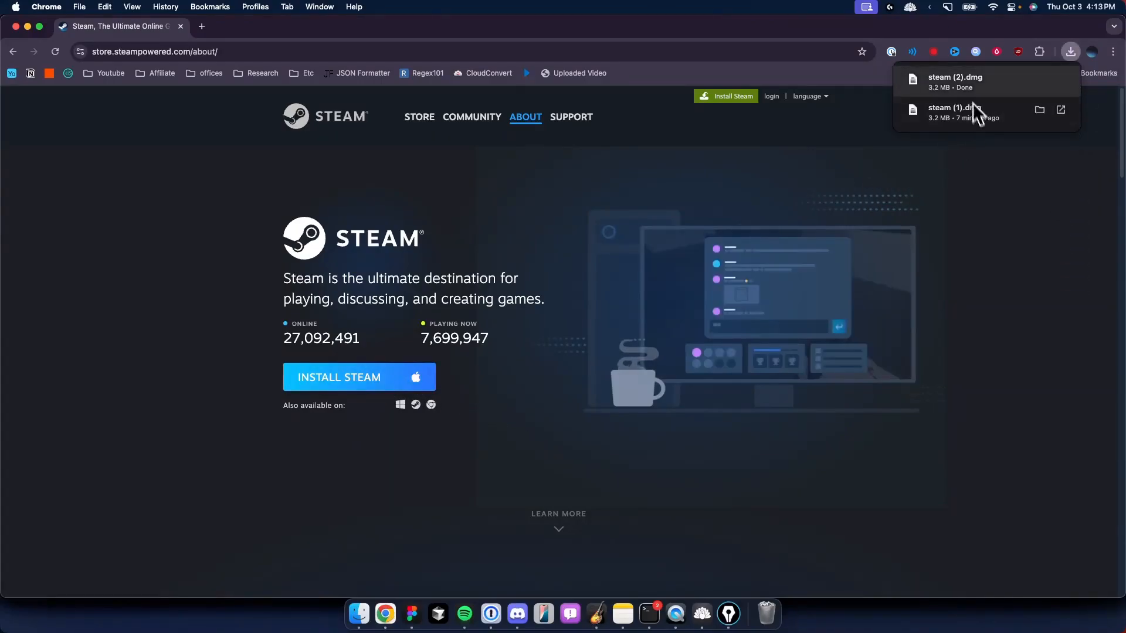
{"action": "left_click", "coordinate": [1070, 52]}
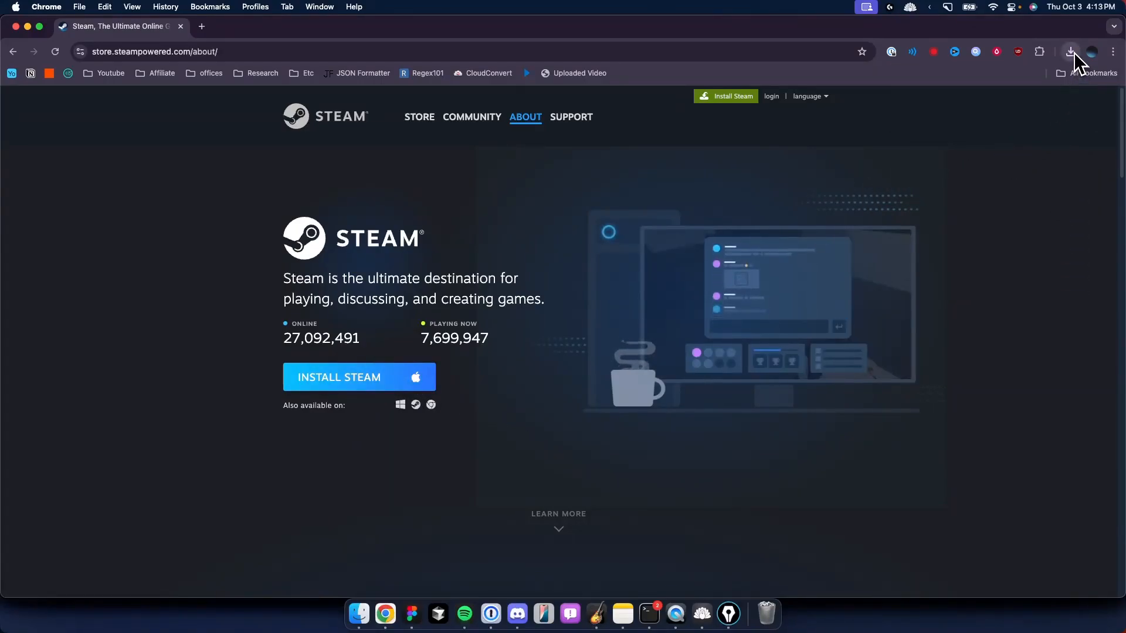
{"action": "left_click", "coordinate": [1070, 52]}
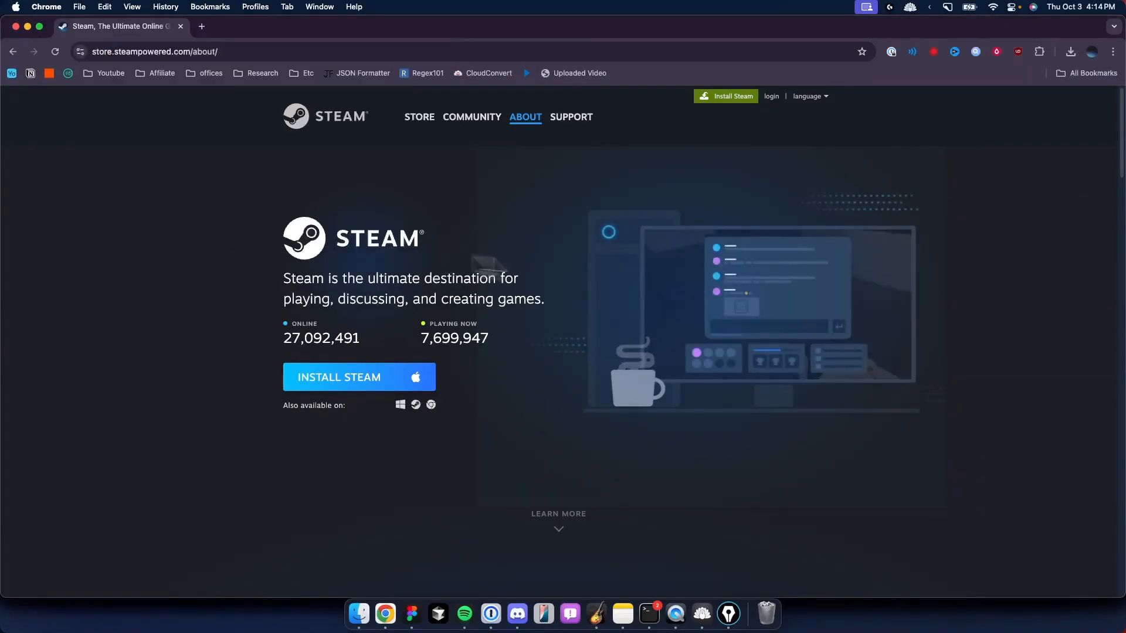
{"action": "mouse_move", "coordinate": [640, 286]}
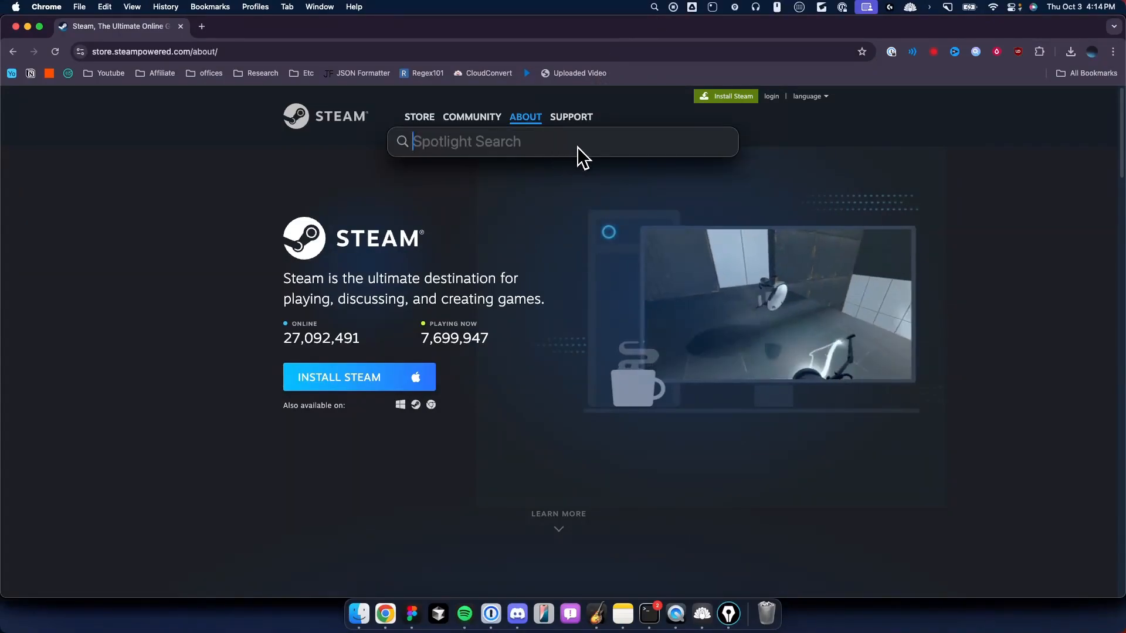
{"action": "mouse_move", "coordinate": [664, 21]}
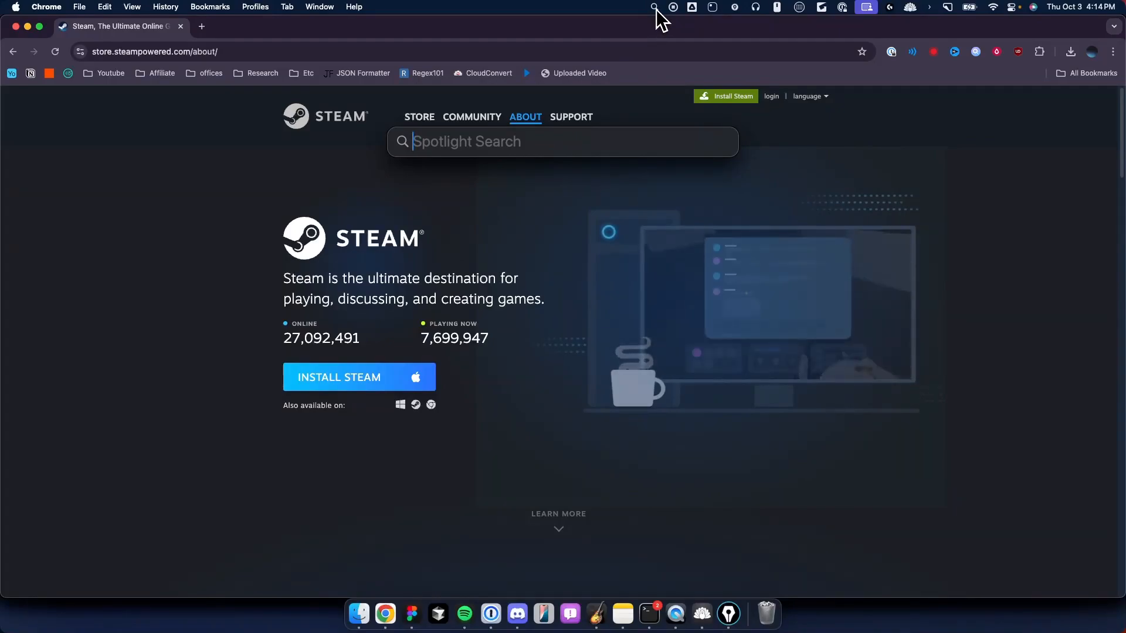
{"action": "mouse_move", "coordinate": [491, 157]}
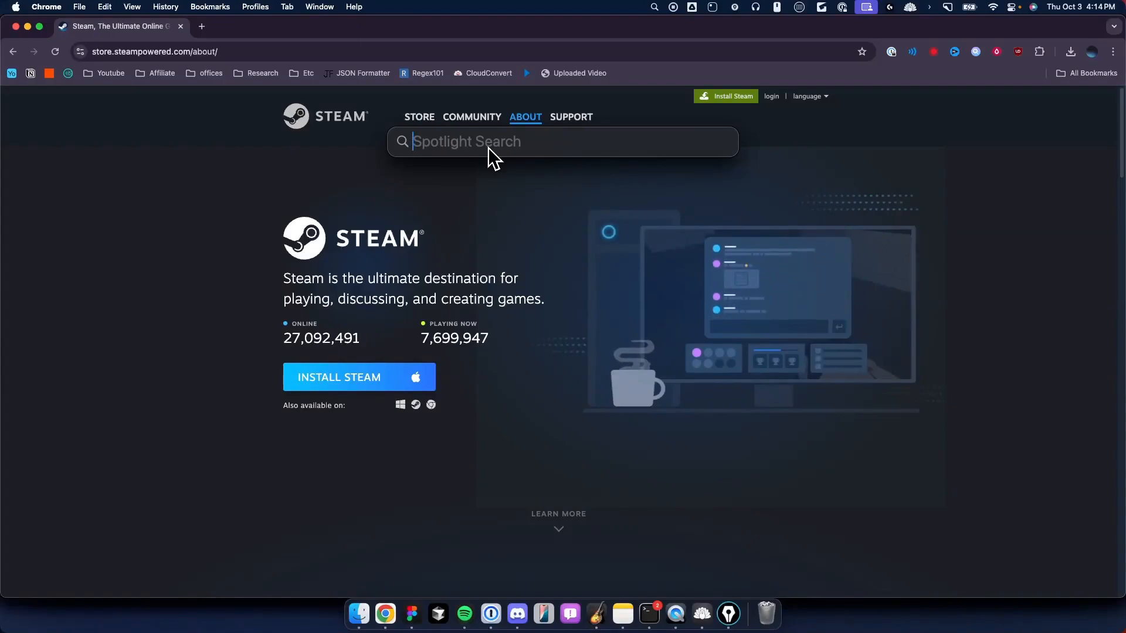
Launch Steam via Spotlight and confirm opening the app downloaded from the internet.
{"action": "type", "text": "Steam"}
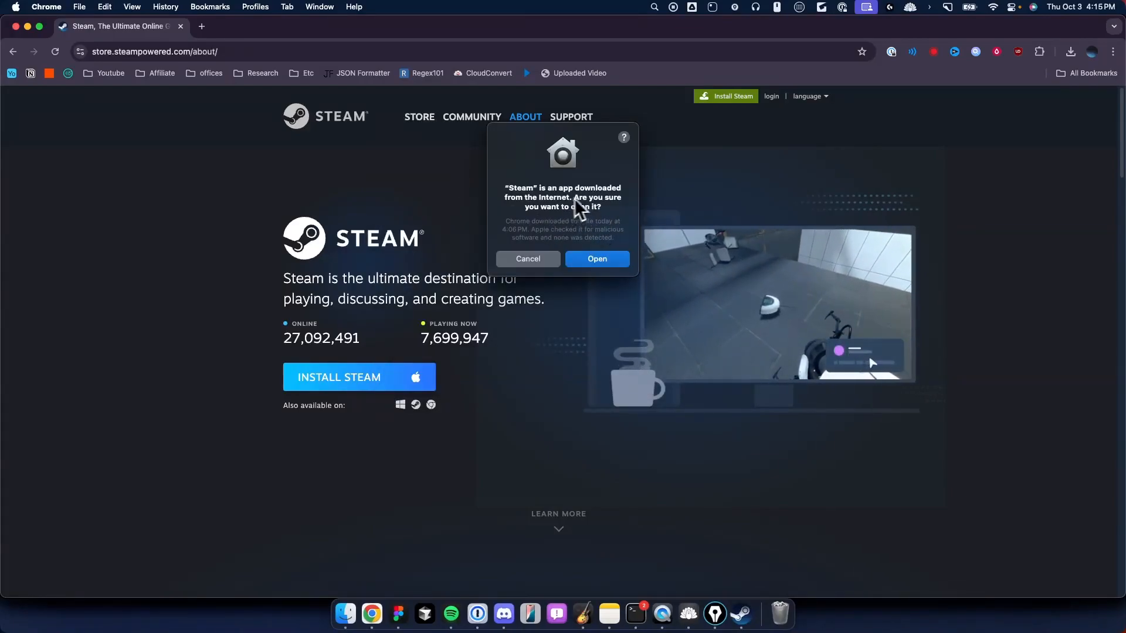
{"action": "mouse_move", "coordinate": [603, 263]}
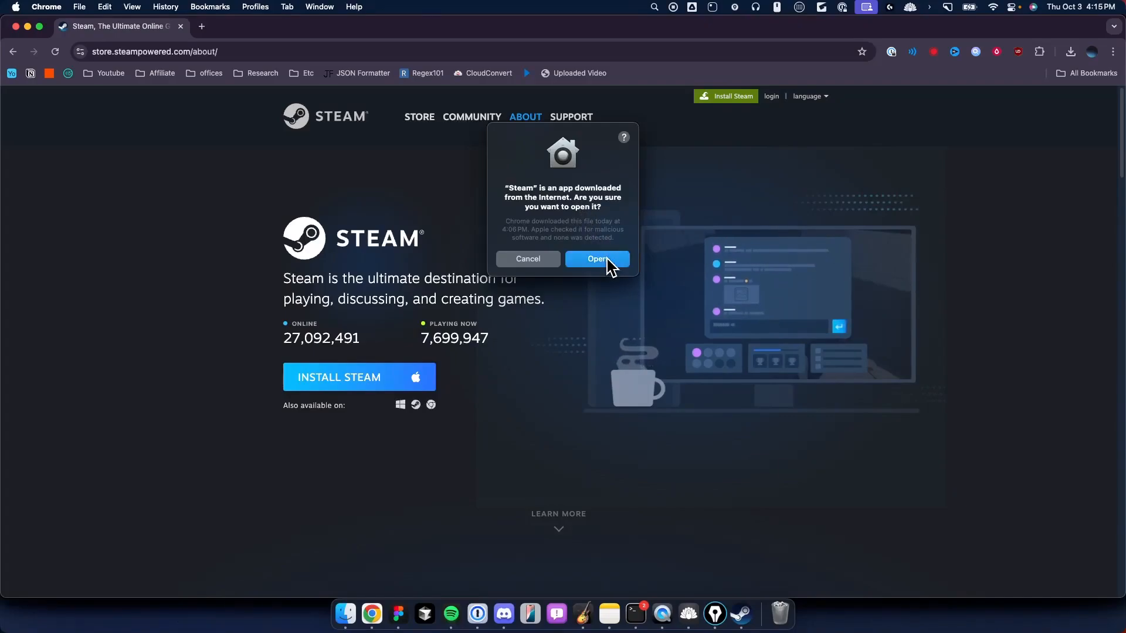
{"action": "left_click", "coordinate": [597, 258]}
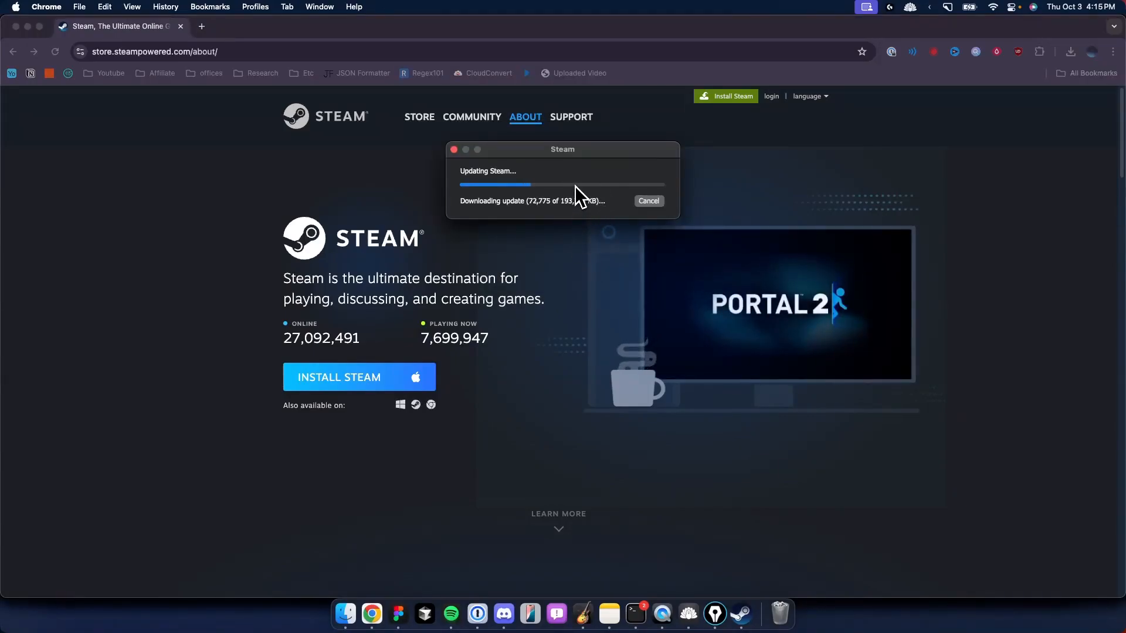